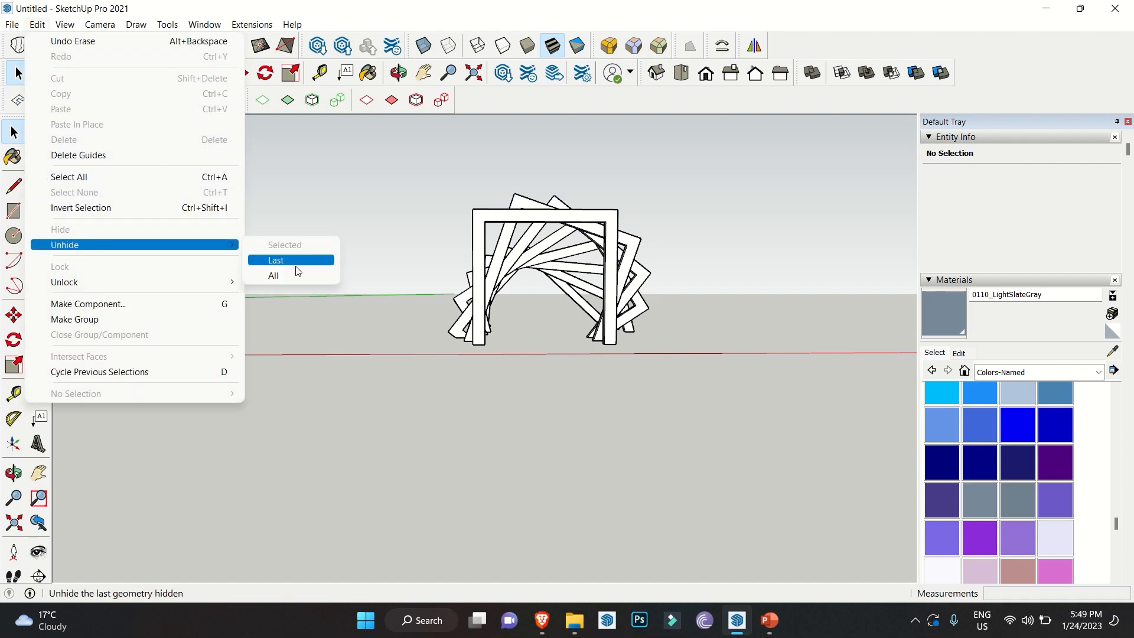
# Unhide the last hidden geometry and select the reappeared base slab
pyautogui.click(272, 277)
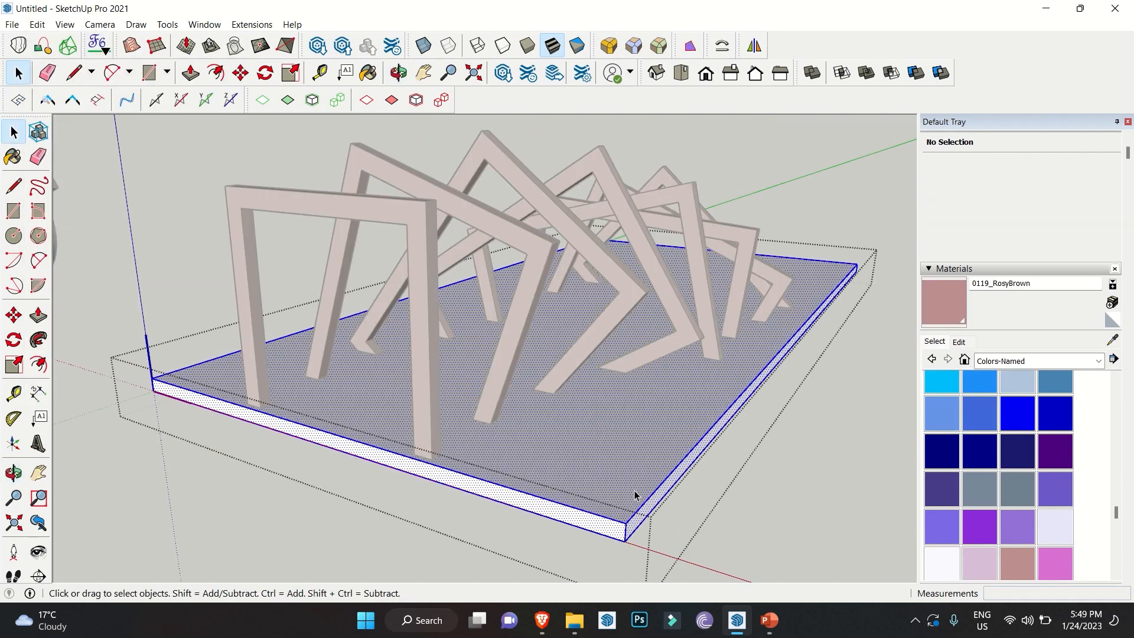
pyautogui.click(240, 73)
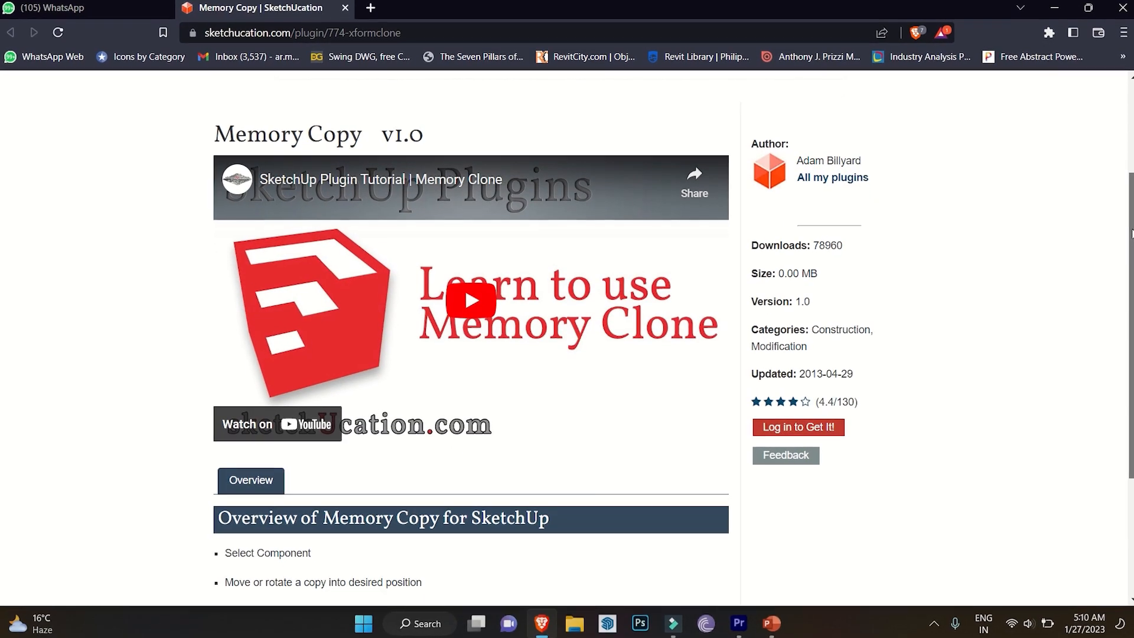
# Scroll the Memory Copy plugin page down to its Overview usage steps
pyautogui.scroll(-3)
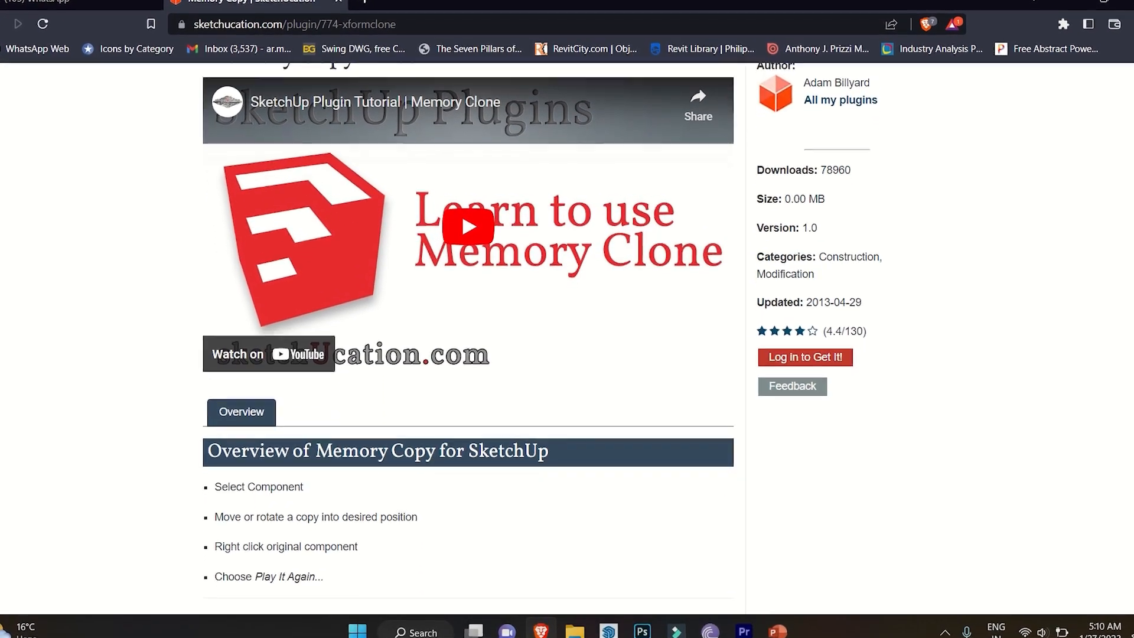
pyautogui.click(736, 620)
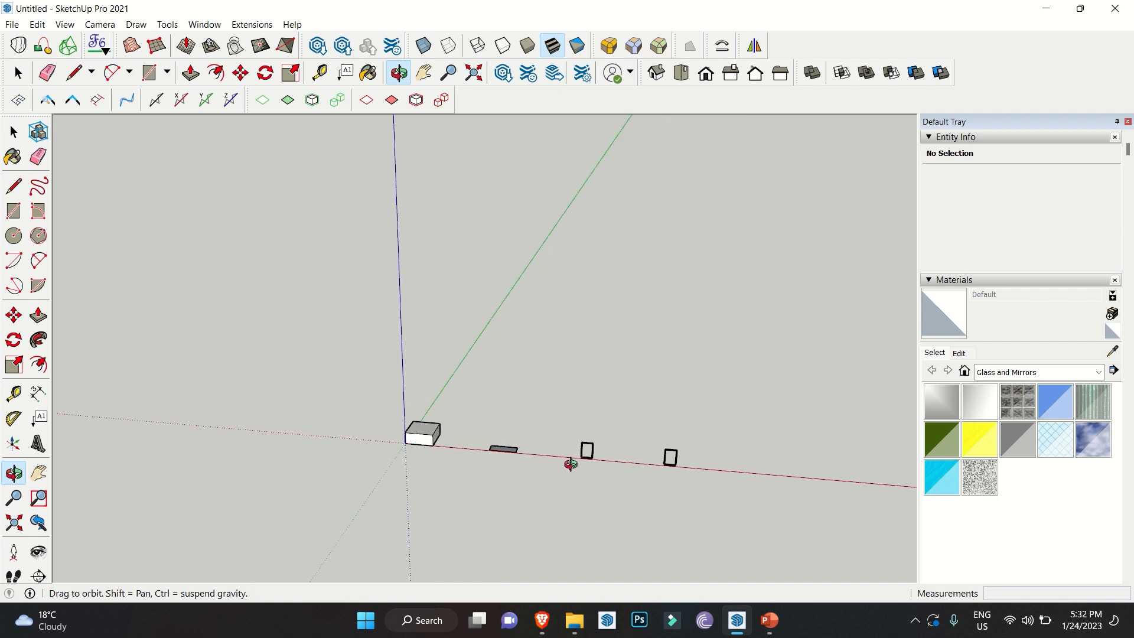
pyautogui.click(422, 73)
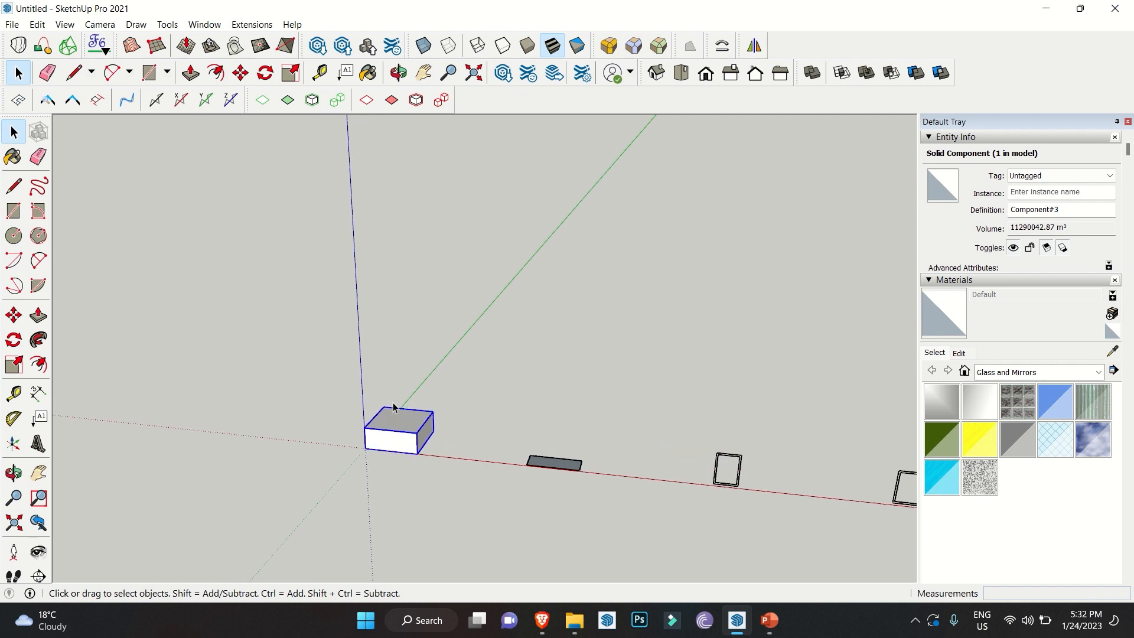
pyautogui.click(238, 72)
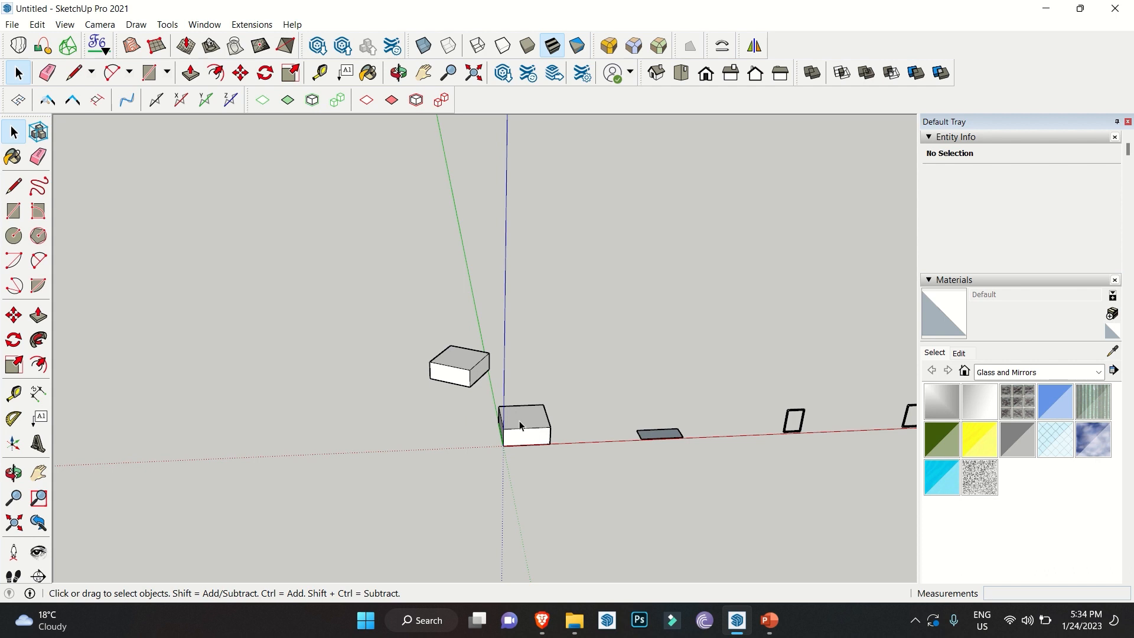
# Run Play it again on the original box to repeat the raised copy
pyautogui.rightClick(519, 425)
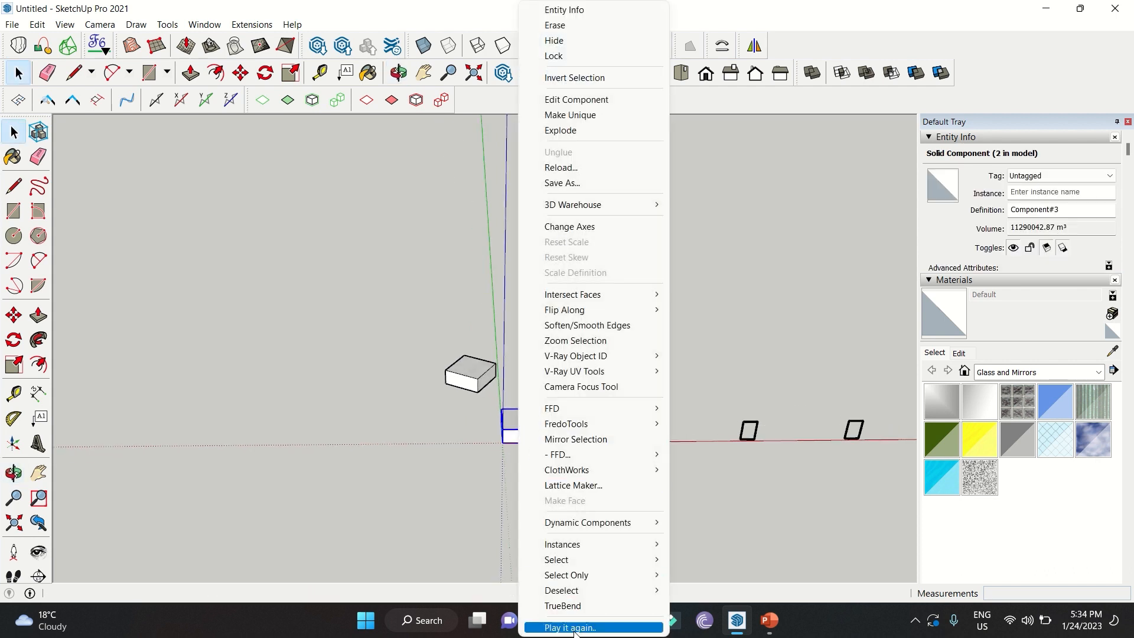
pyautogui.click(570, 627)
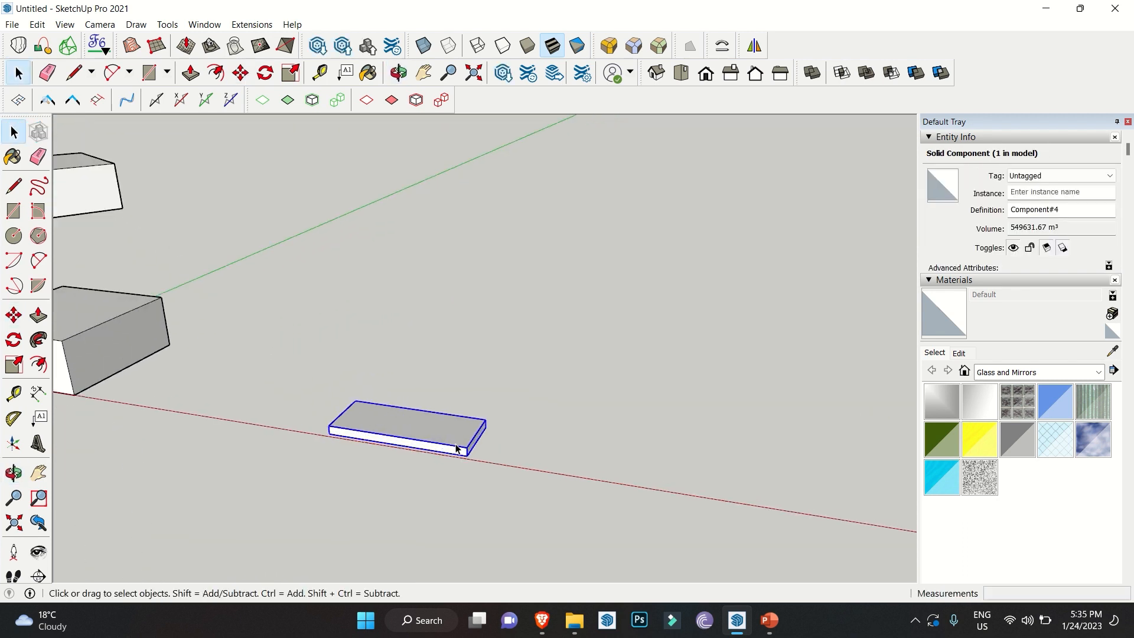
# Push/Pull the thin slab's face and repeat its upward copy into a ten-tread rising stair
pyautogui.click(189, 72)
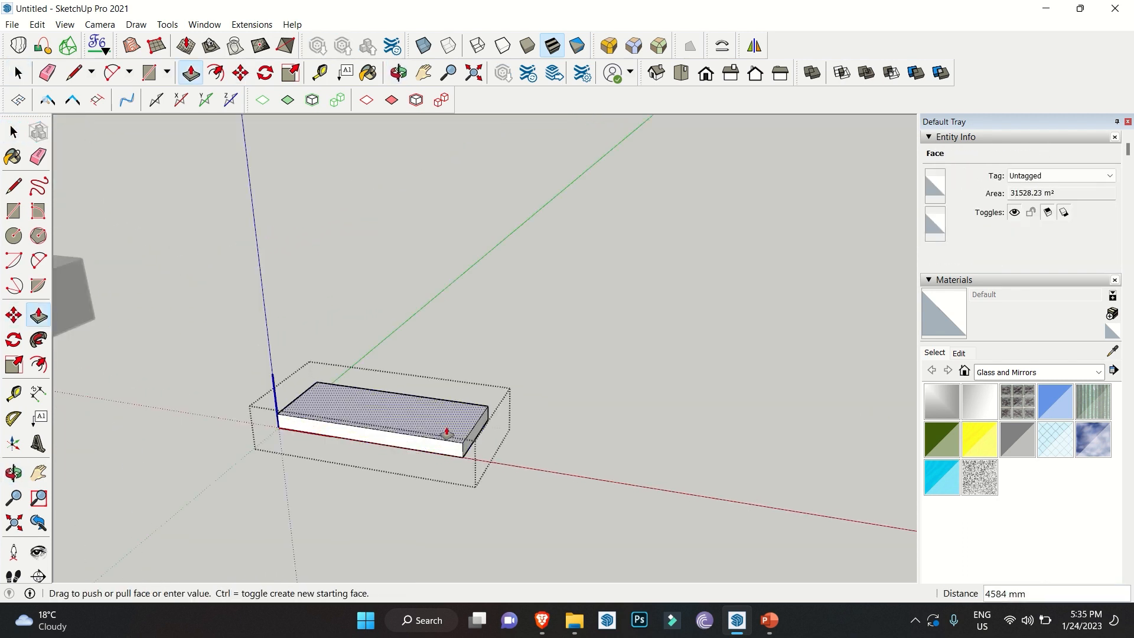
pyautogui.click(237, 73)
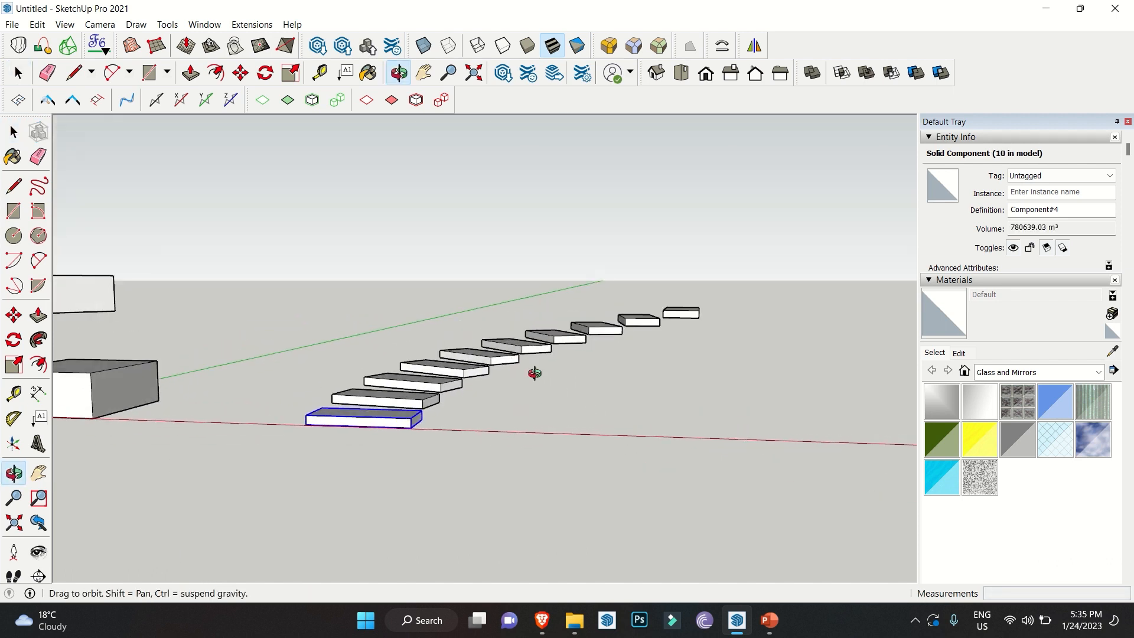
pyautogui.moveTo(534, 372); pyautogui.dragTo(592, 453)
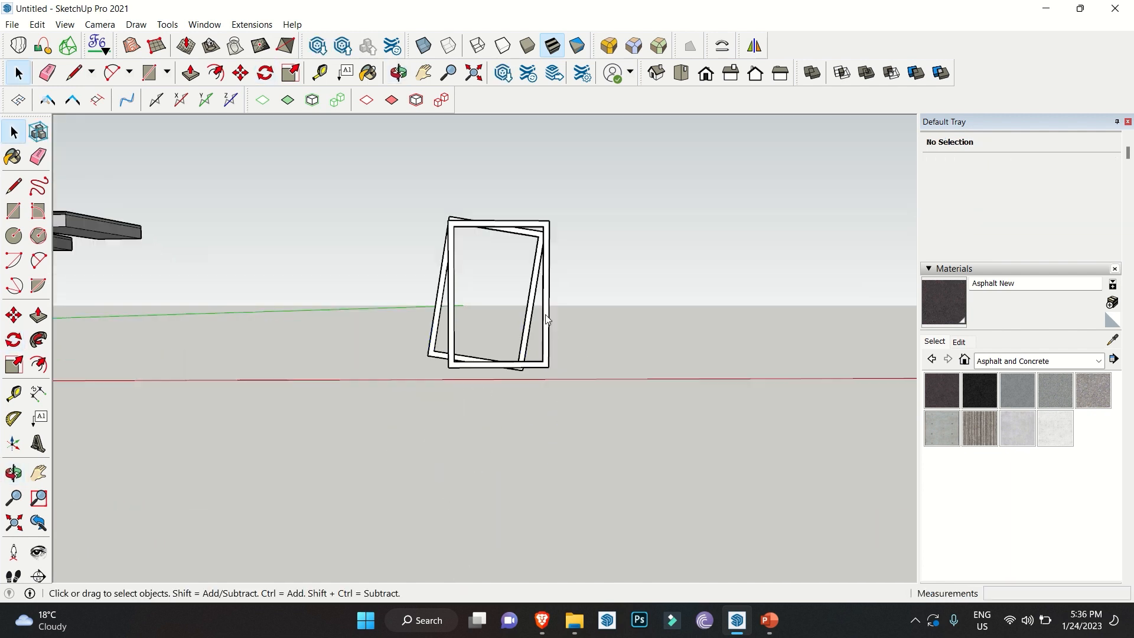
# Finish the tilted frame copy by deselecting in empty space
pyautogui.click(571, 326)
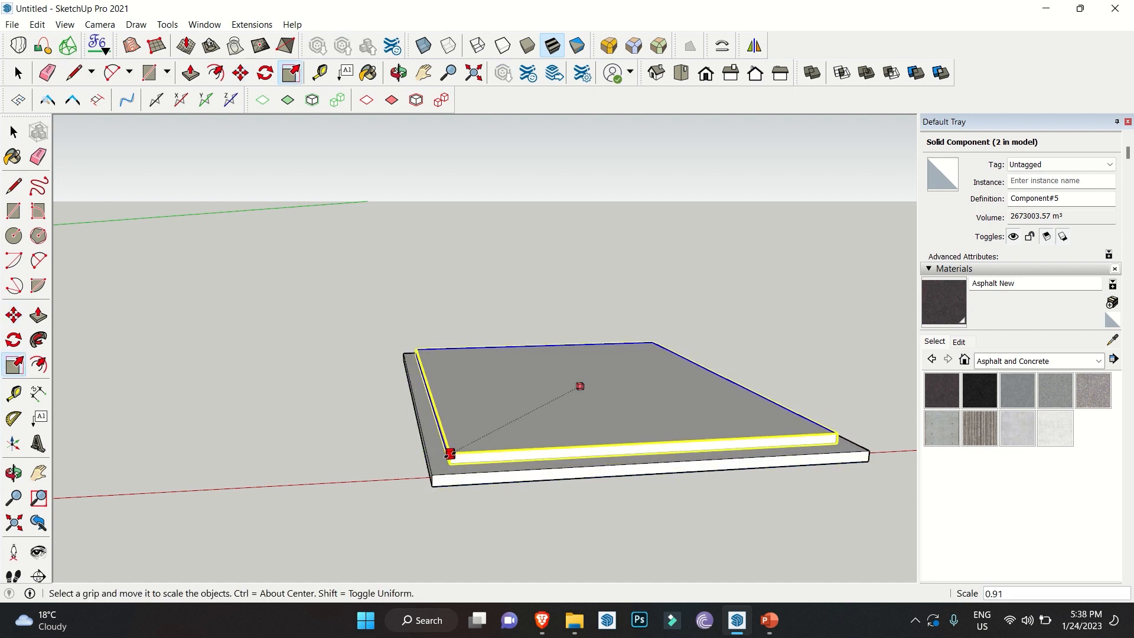
# Run Play it again on the original slab to stack 0.91-scaled copies, then Push/Pull a disc face
pyautogui.rightClick(578, 387)
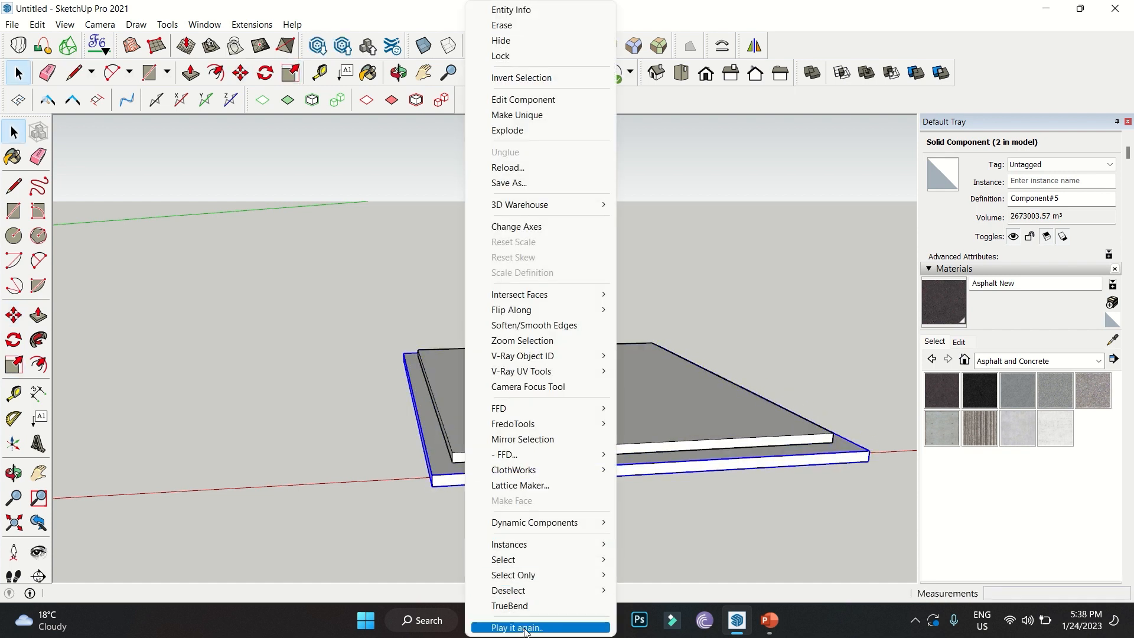
pyautogui.click(515, 630)
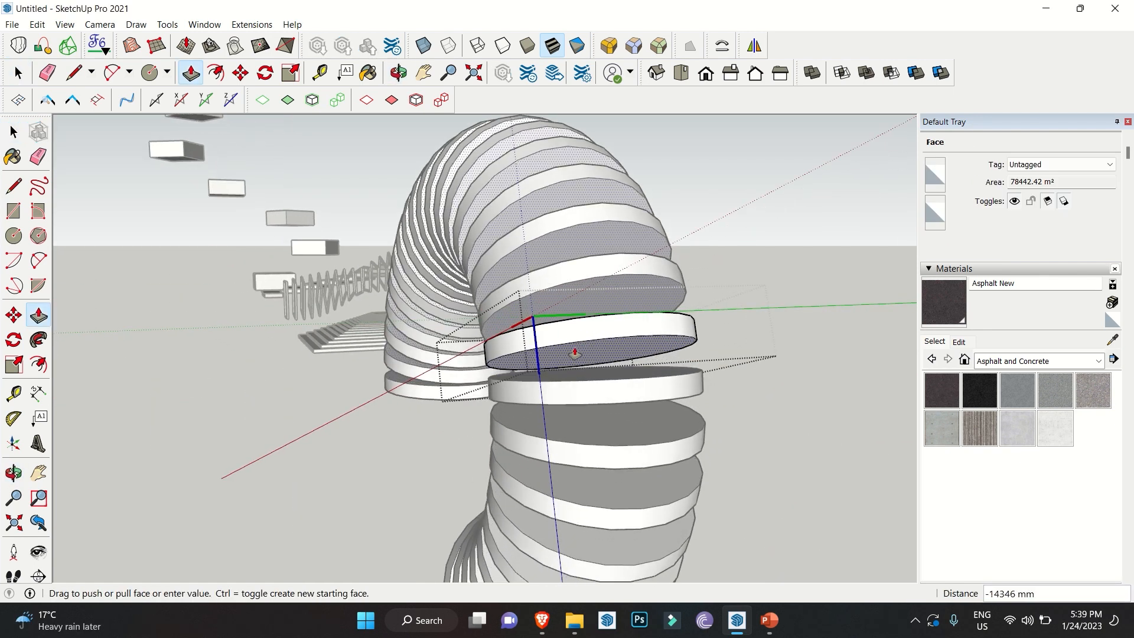
pyautogui.click(18, 72)
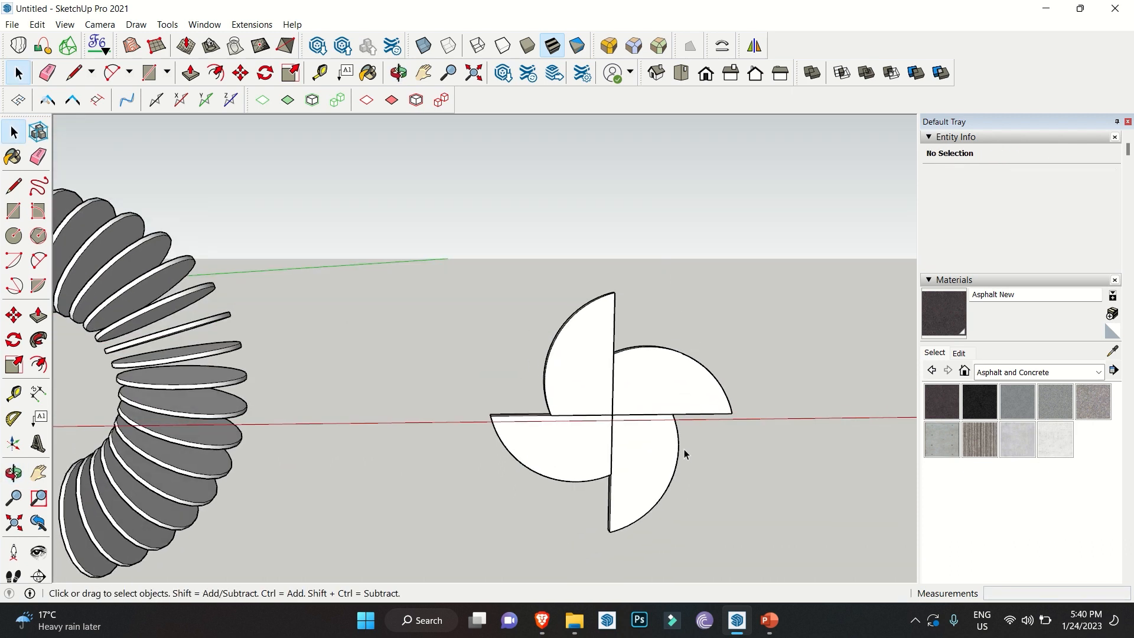
# Select and move the LightSteelBlue flower component, then bring up its context options for repeating the rotated copy
pyautogui.click(238, 72)
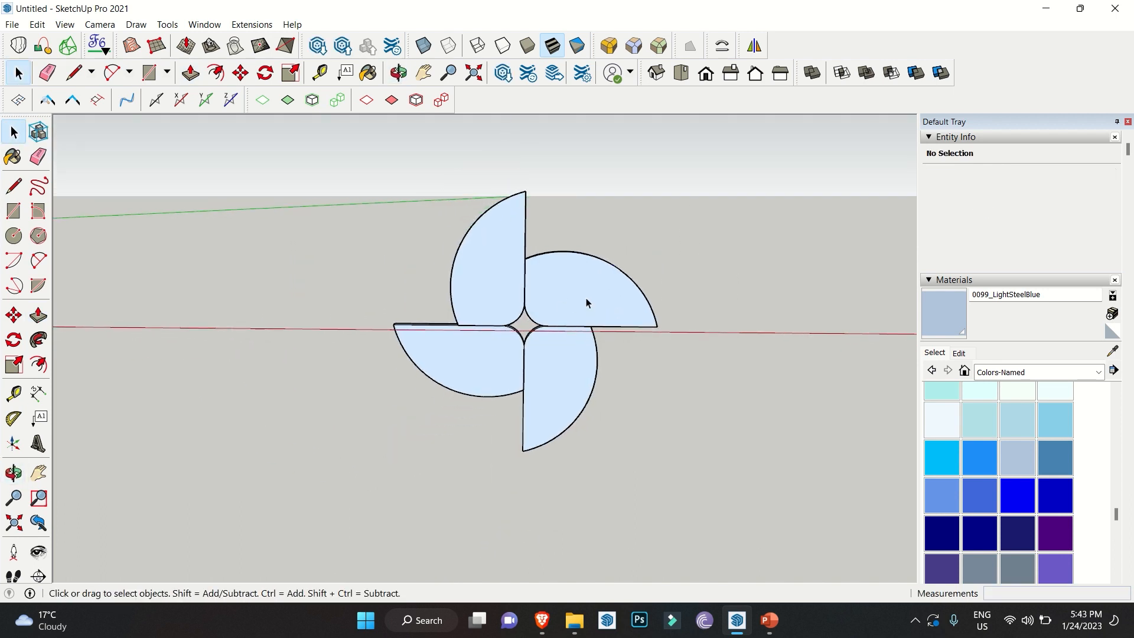
pyautogui.click(239, 72)
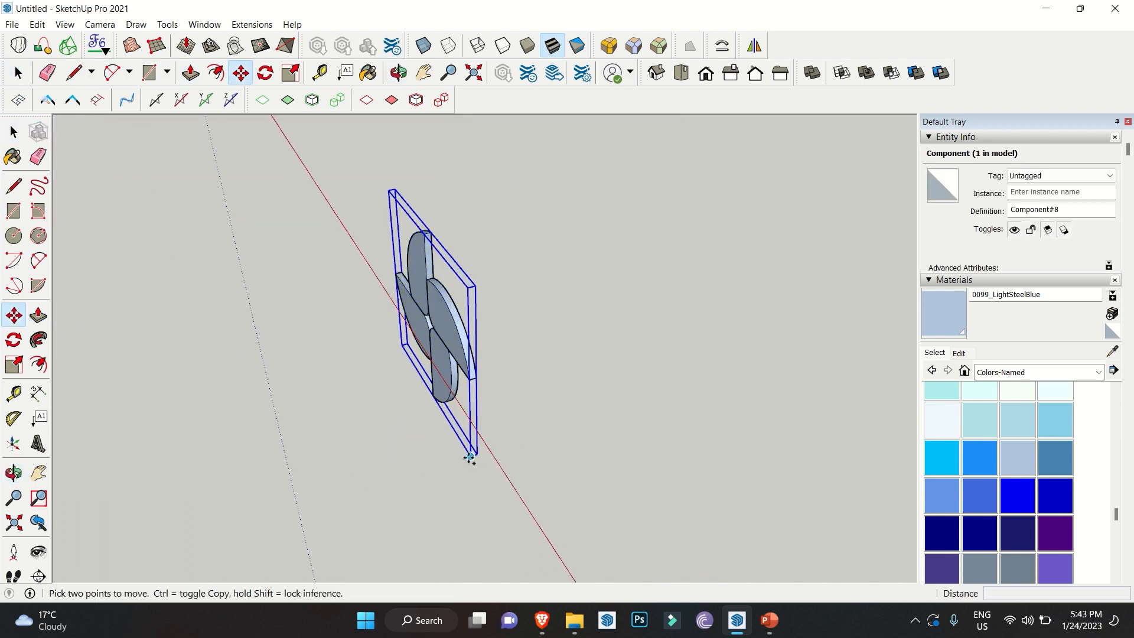
pyautogui.click(264, 73)
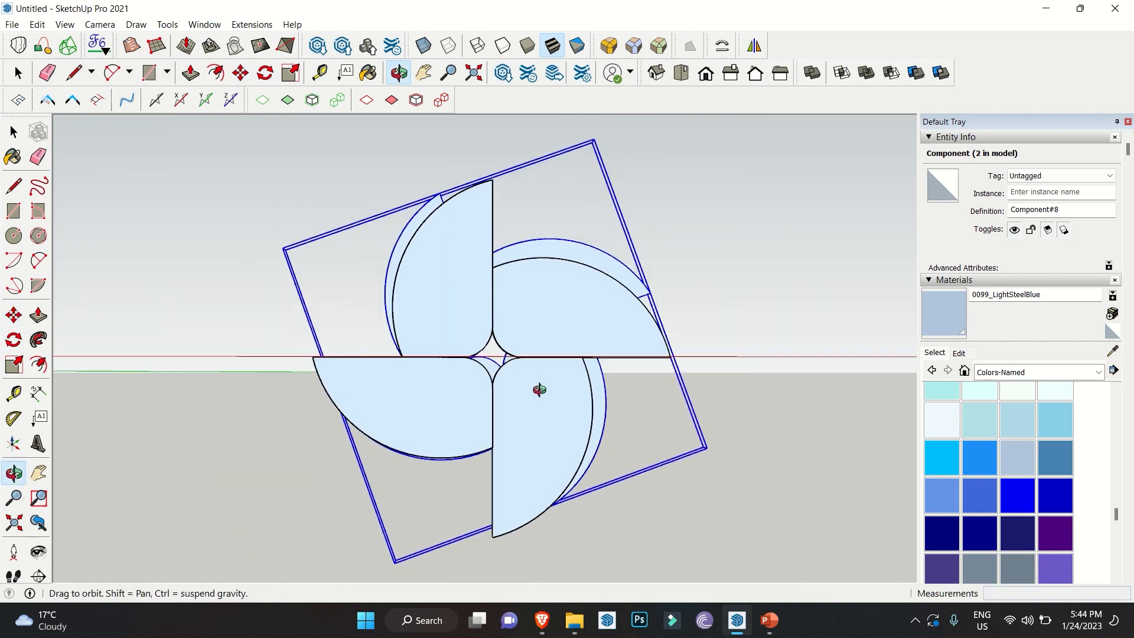
pyautogui.rightClick(540, 390)
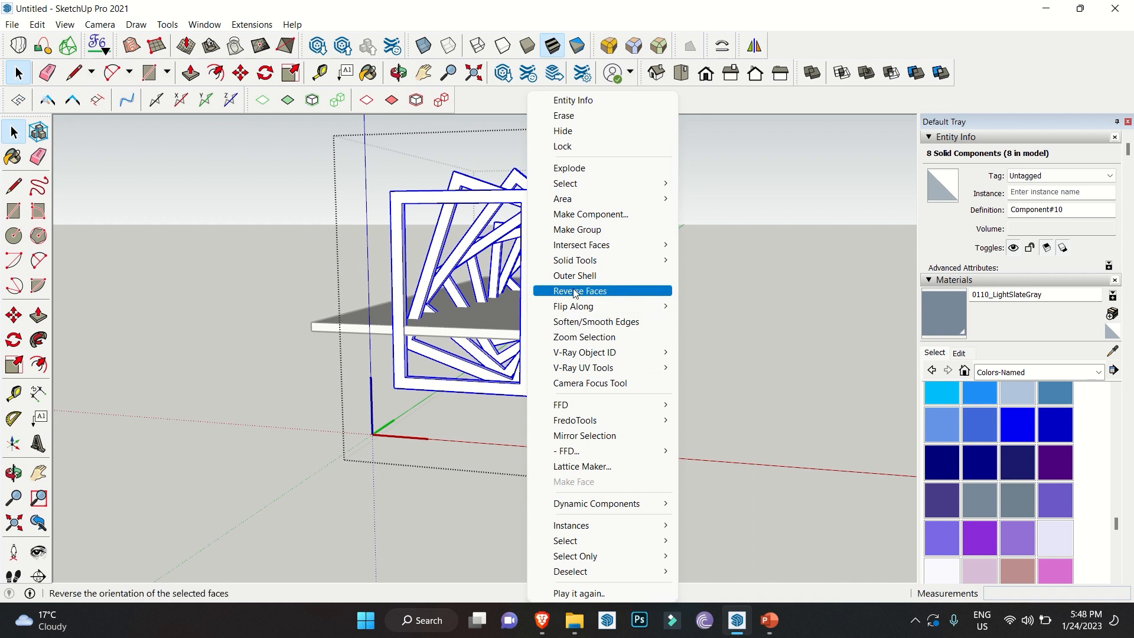
pyautogui.moveTo(579, 183)
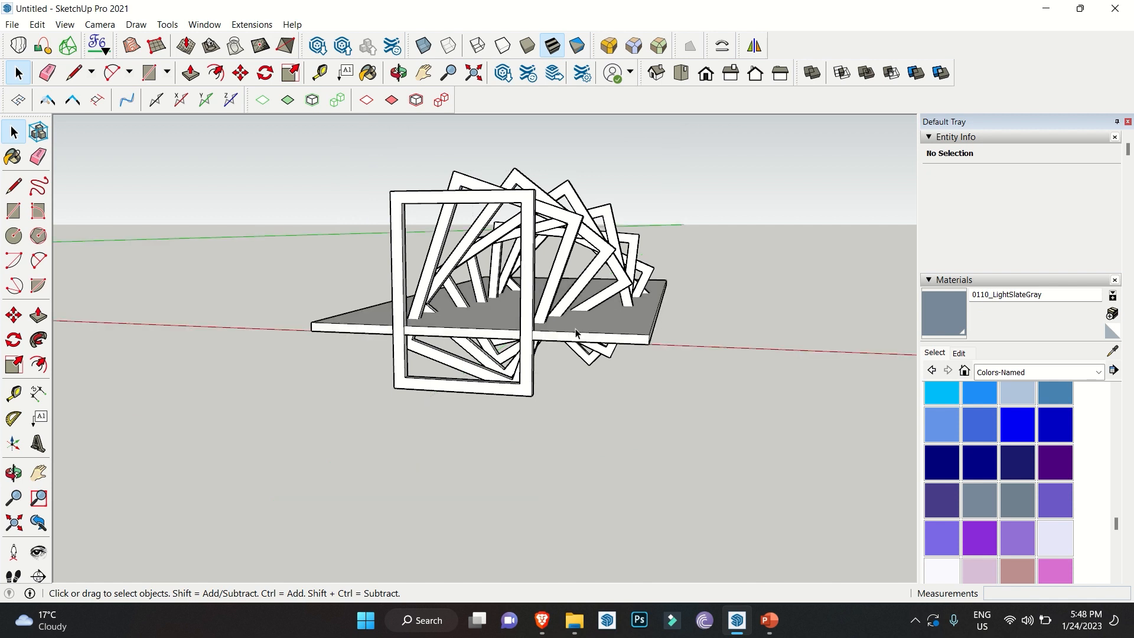
# Select the rotated frame array with the base slab and show the Intersect Faces With Model / With Selection choices
pyautogui.click(575, 333)
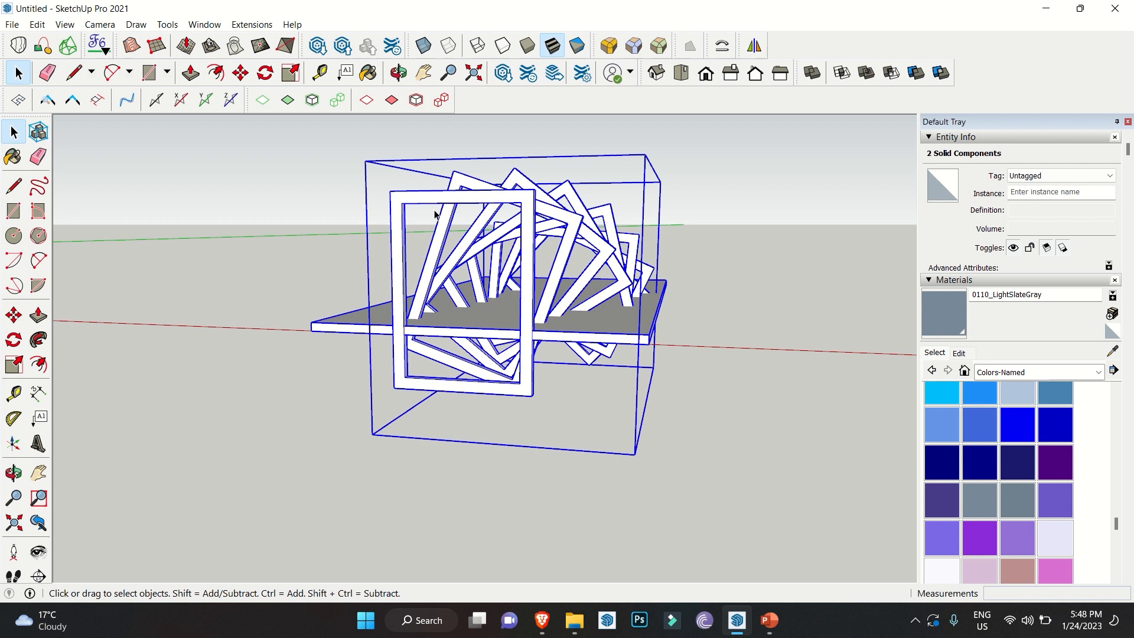
pyautogui.rightClick(433, 213)
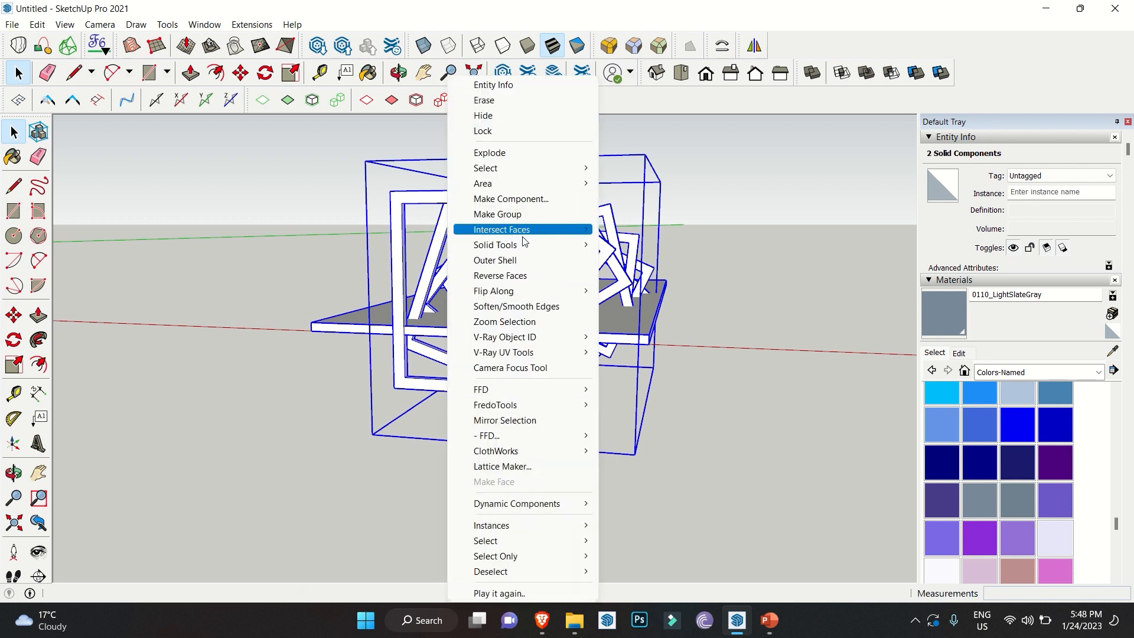
pyautogui.moveTo(494, 244)
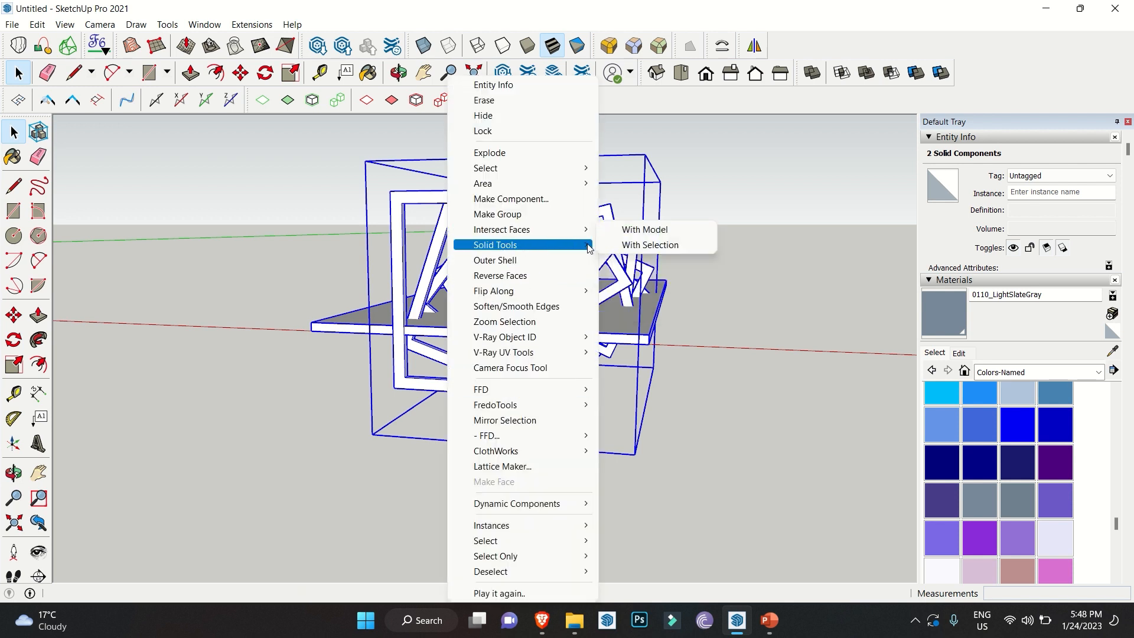